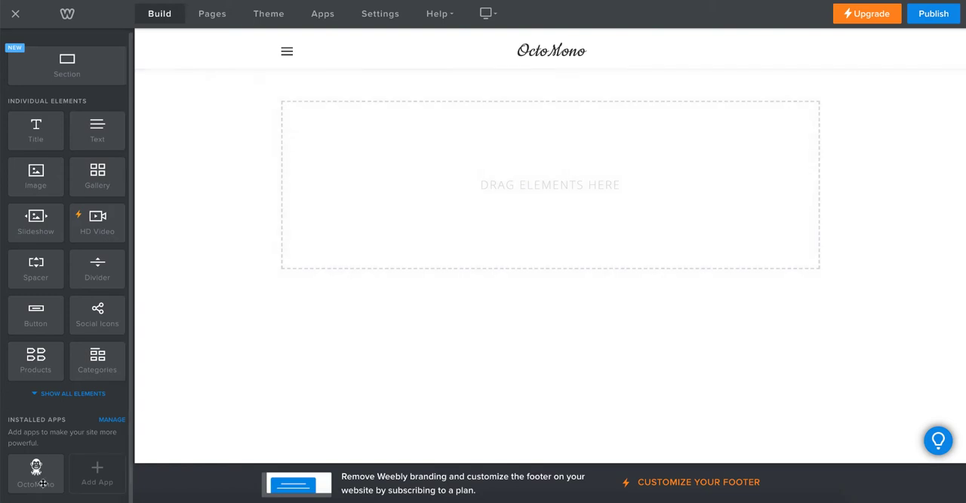
pyautogui.moveTo(66, 405)
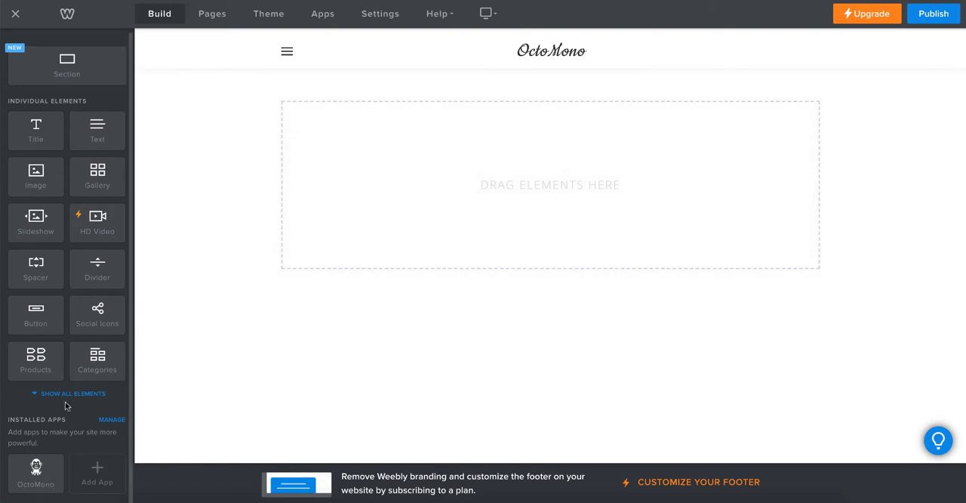
# Drag the OctoMono app from Installed Apps into the page's content section
pyautogui.moveTo(35, 468); pyautogui.dragTo(473, 205)
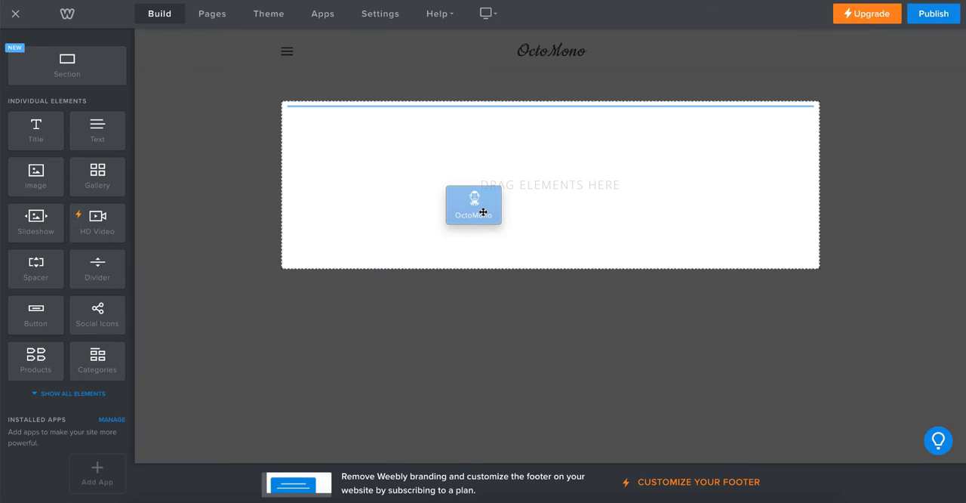
pyautogui.moveTo(473, 205); pyautogui.dragTo(483, 251)
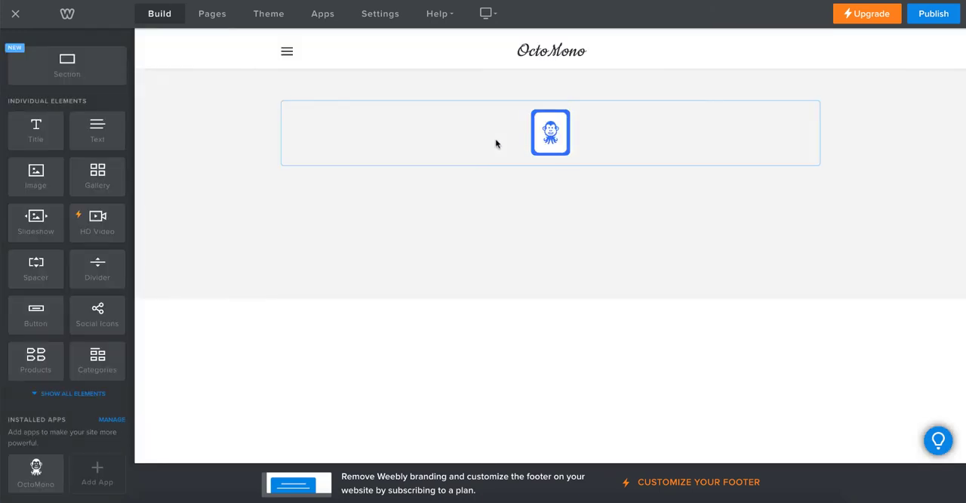
# Select the OctoMono element and launch its Dashboard
pyautogui.click(550, 132)
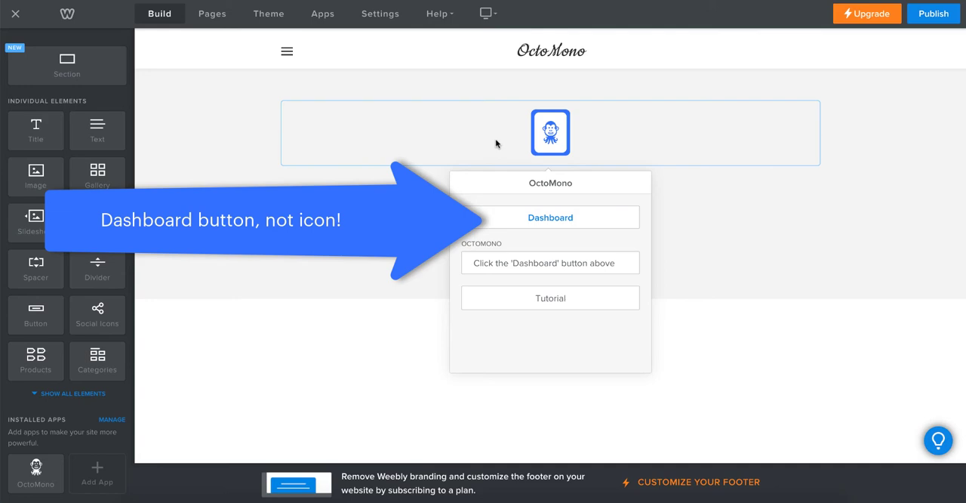
pyautogui.click(550, 218)
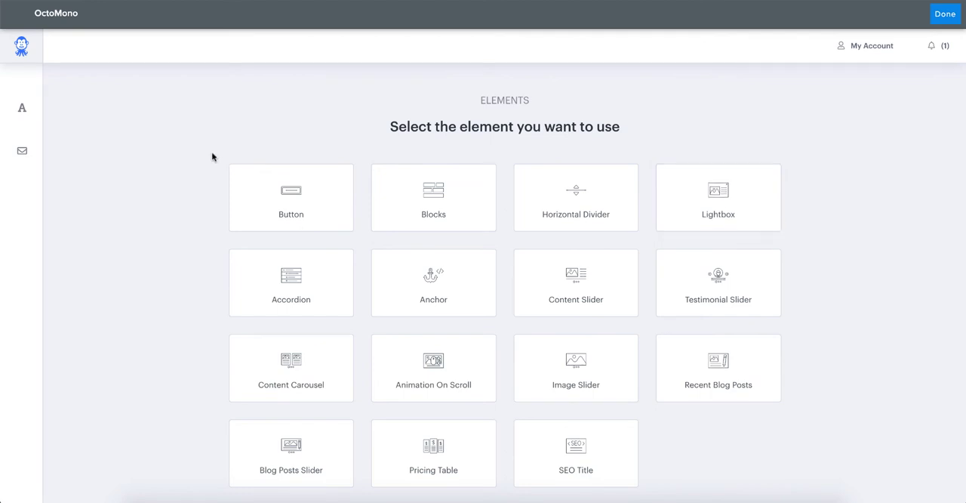
pyautogui.moveTo(21, 108)
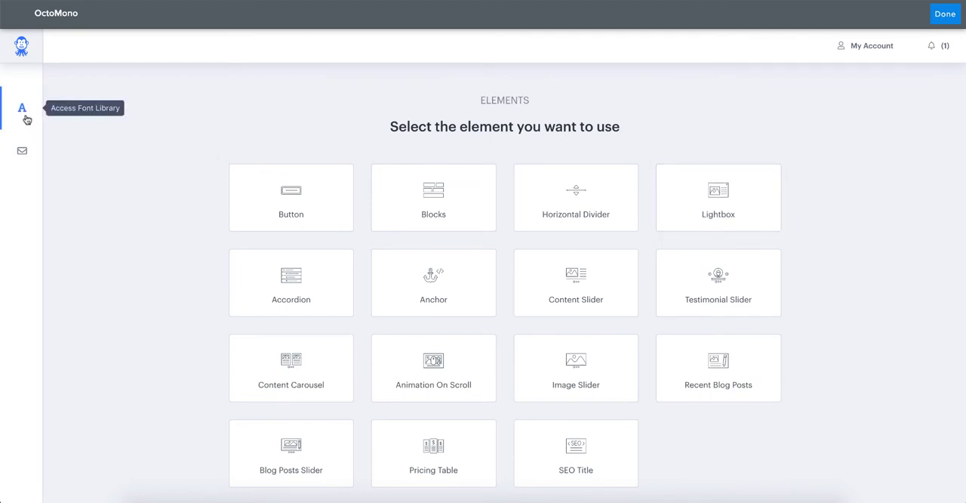
pyautogui.click(22, 108)
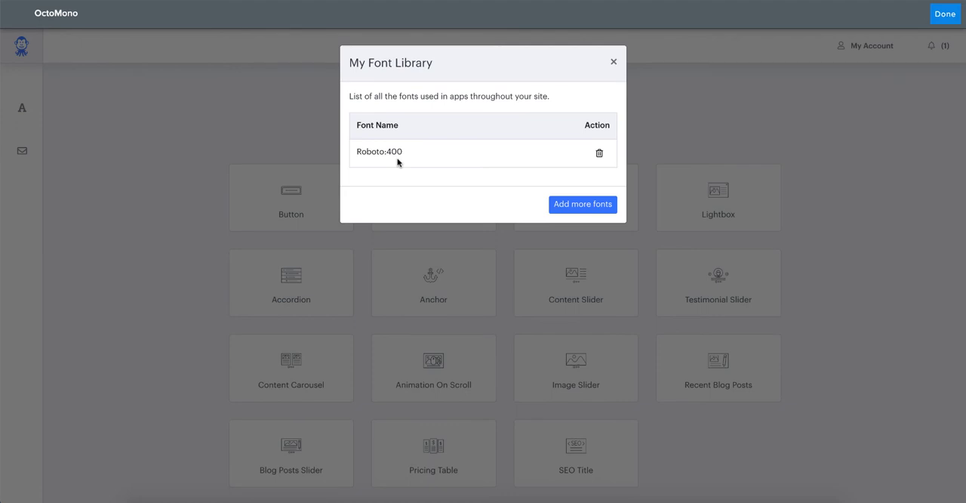
pyautogui.moveTo(588, 146)
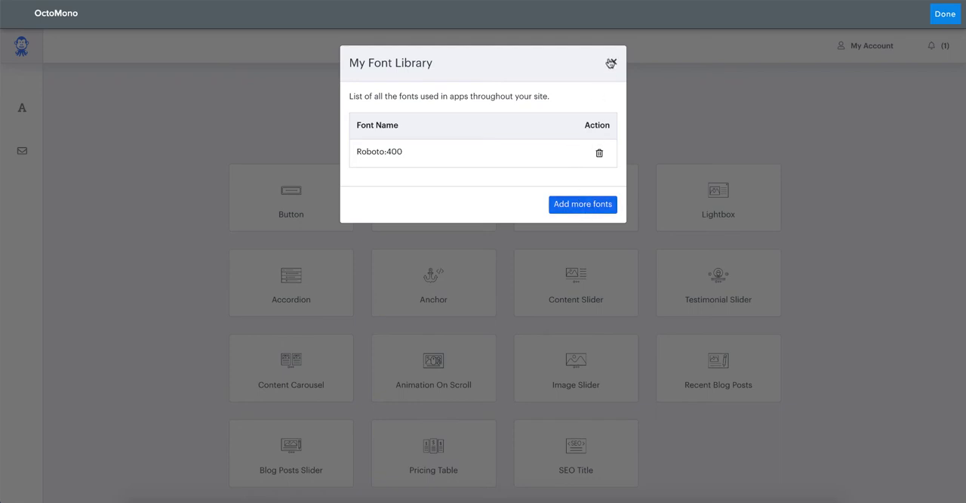
pyautogui.click(612, 63)
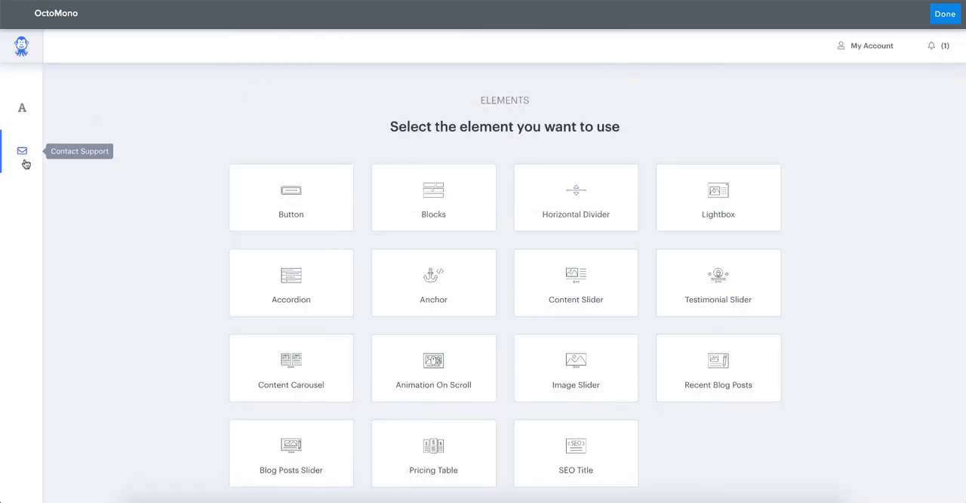
pyautogui.moveTo(605, 74)
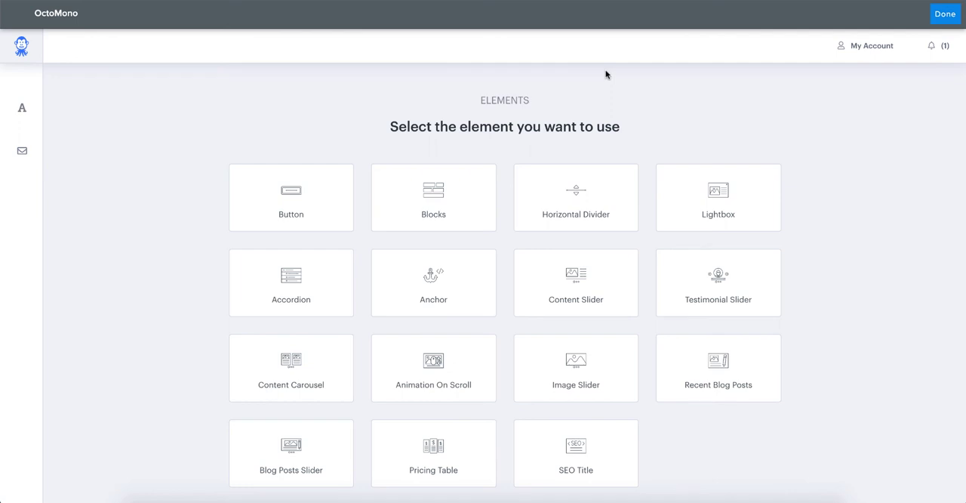
pyautogui.moveTo(879, 54)
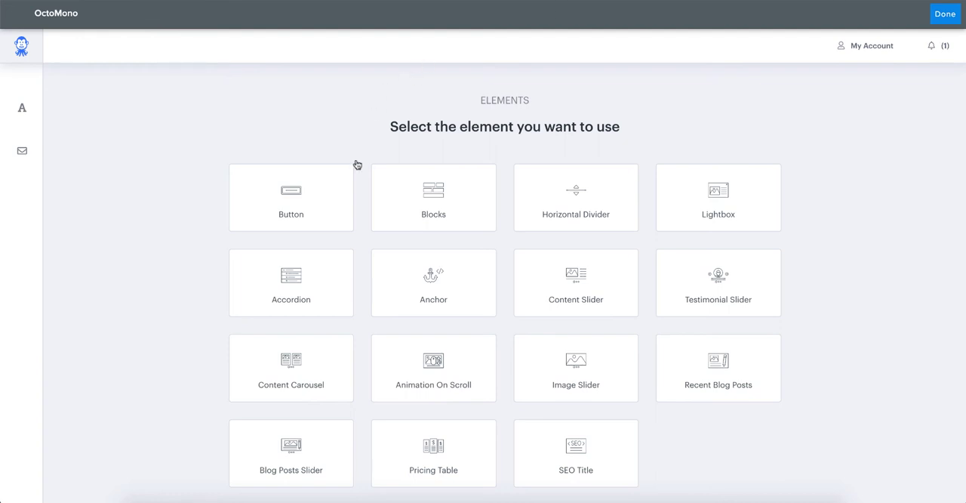
# Choose the Button tile to open its editor with the 'Add Text' preview
pyautogui.click(291, 197)
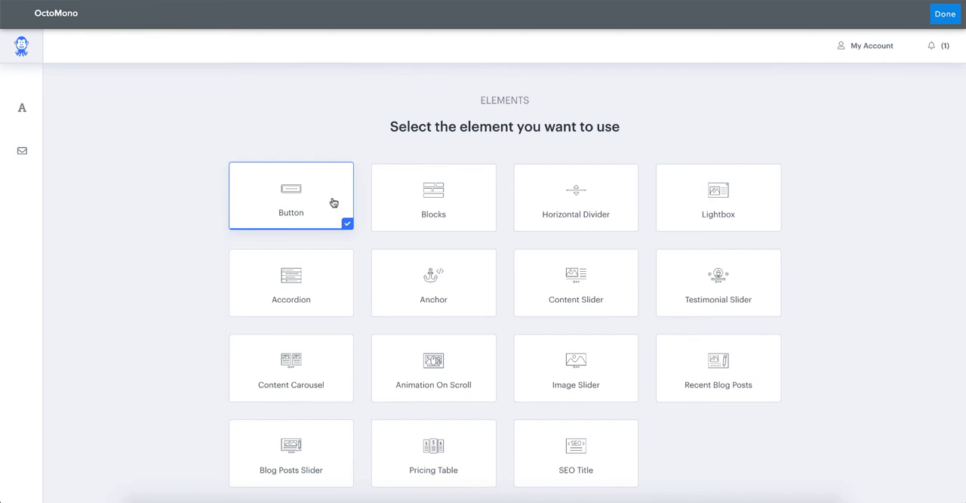
pyautogui.click(291, 195)
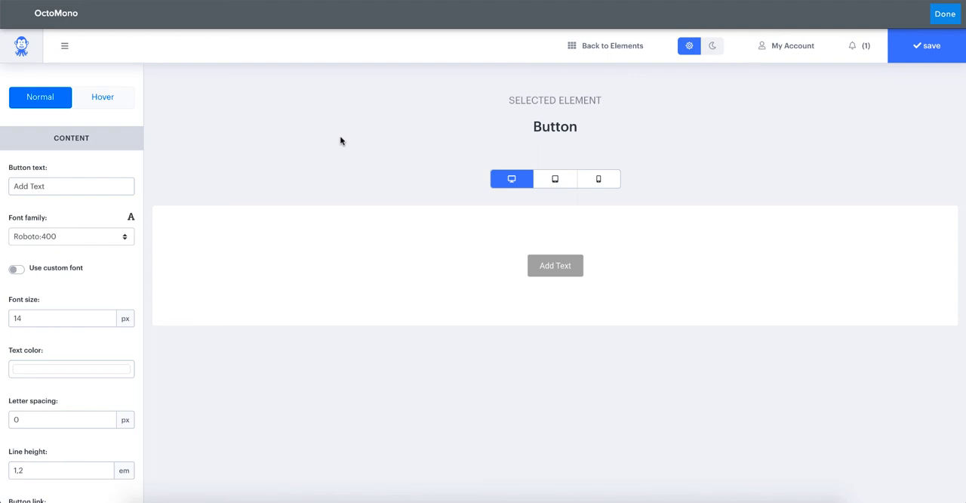
pyautogui.moveTo(776, 225)
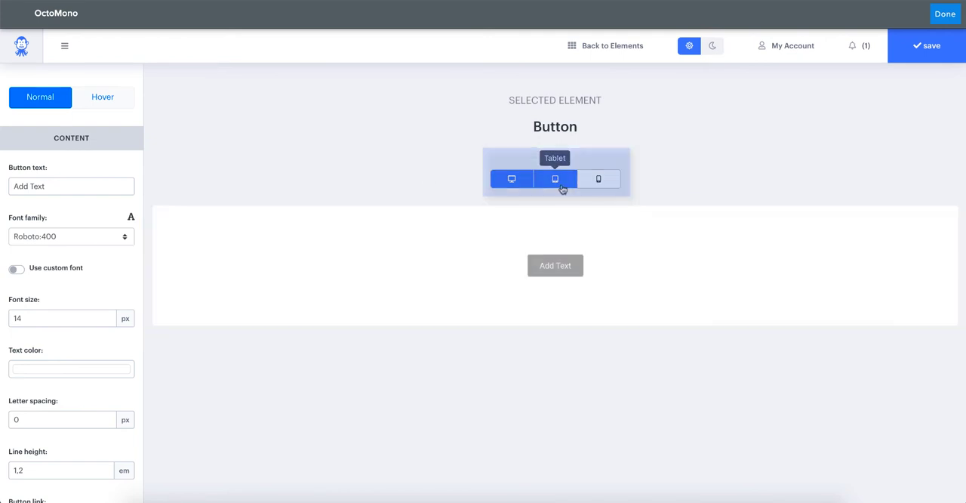
pyautogui.moveTo(569, 191)
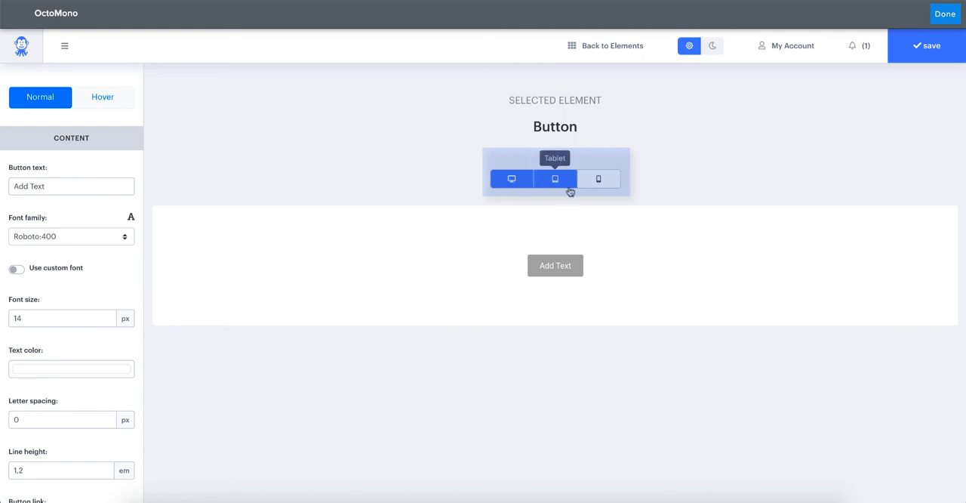
pyautogui.click(512, 179)
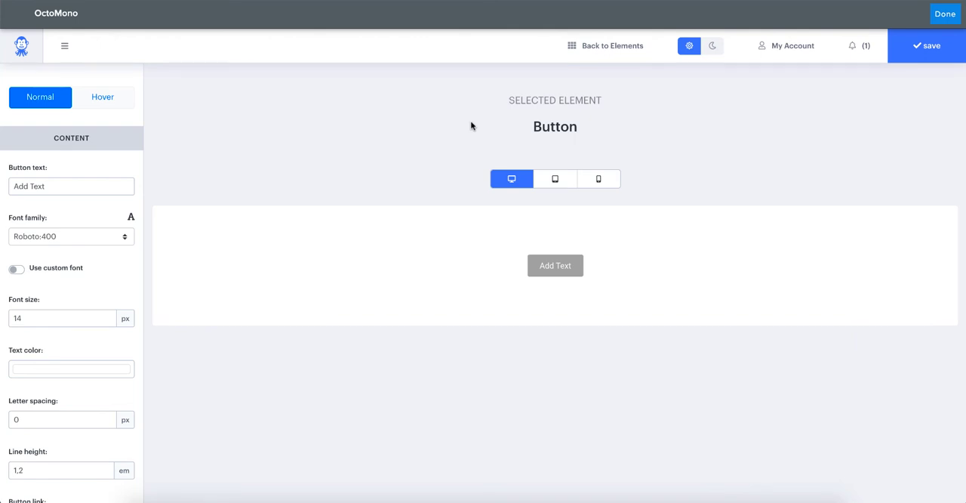
pyautogui.moveTo(143, 83)
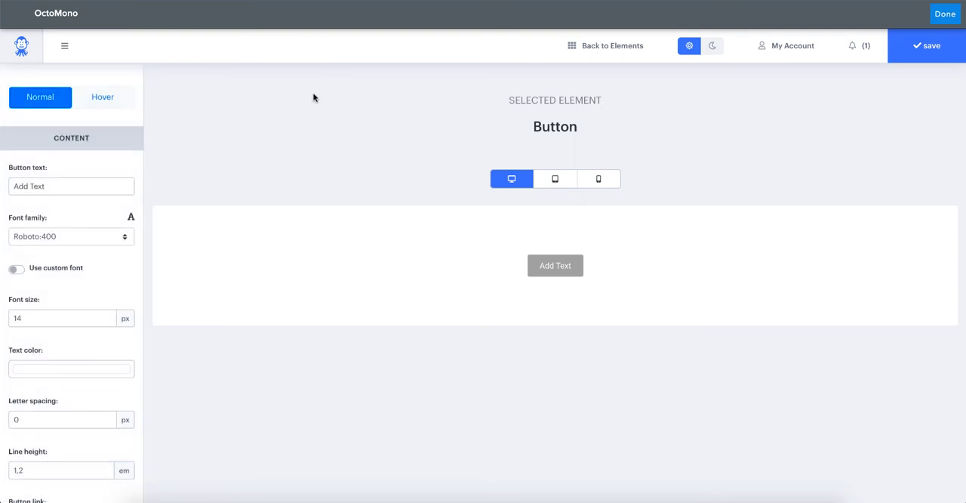
pyautogui.moveTo(65, 46)
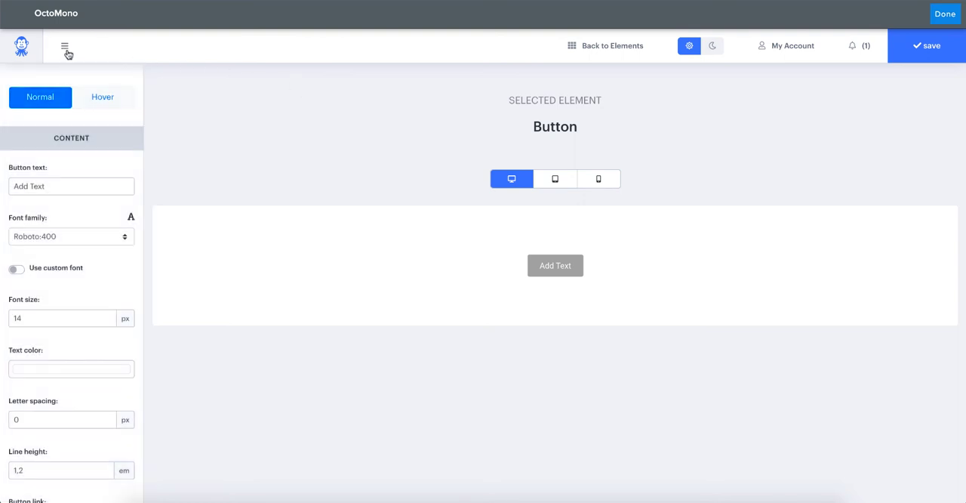
pyautogui.click(65, 45)
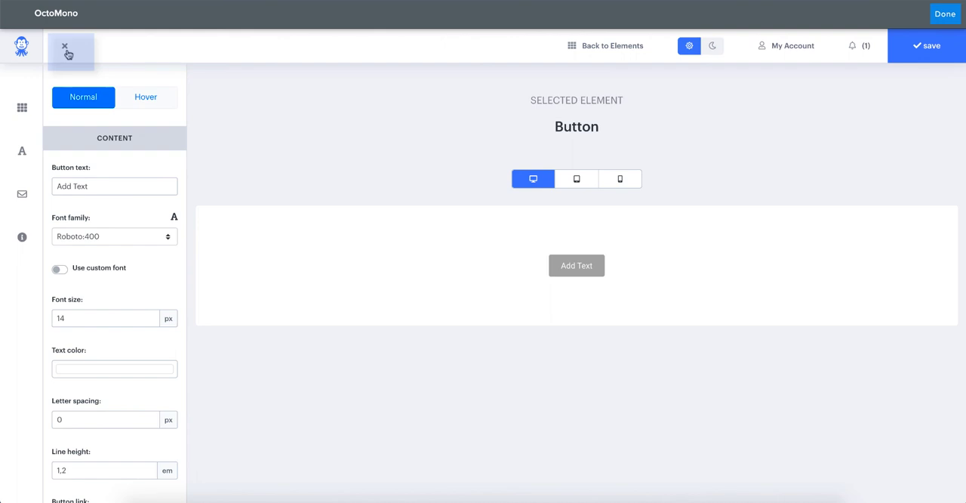
pyautogui.moveTo(22, 107)
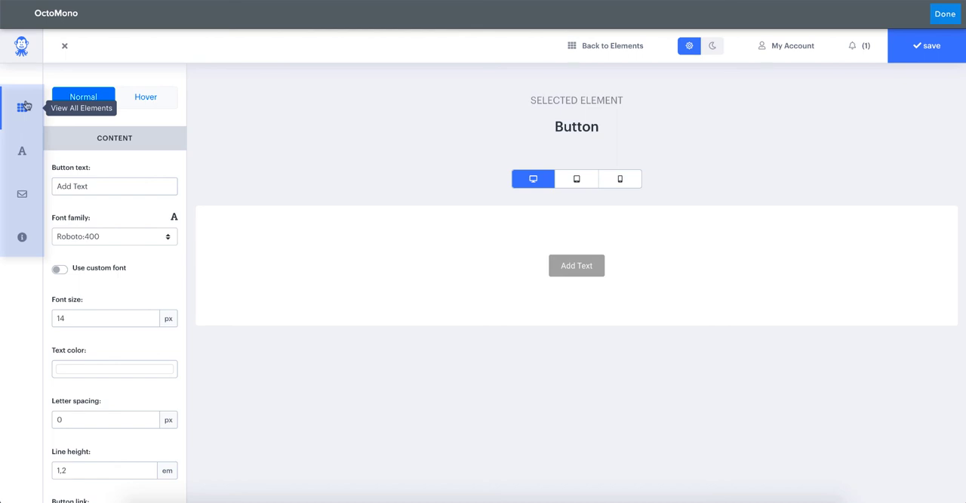
pyautogui.moveTo(22, 151)
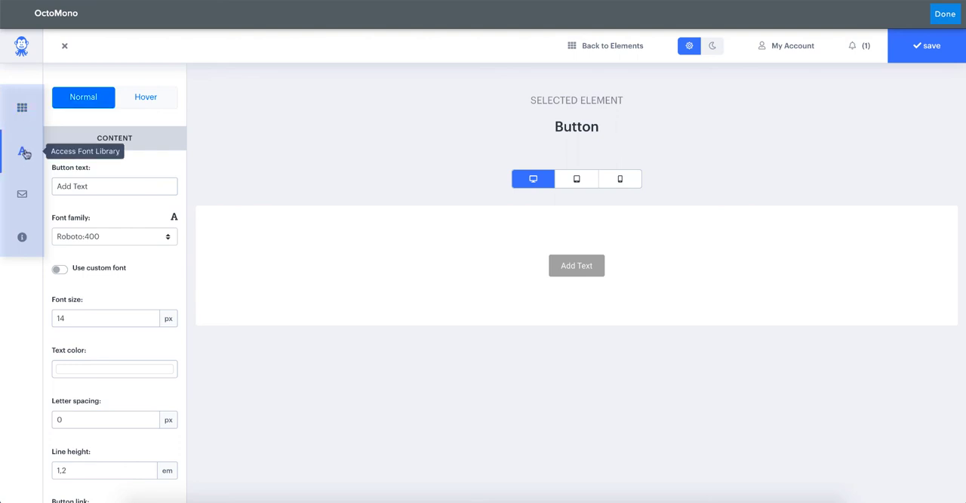
pyautogui.moveTo(22, 193)
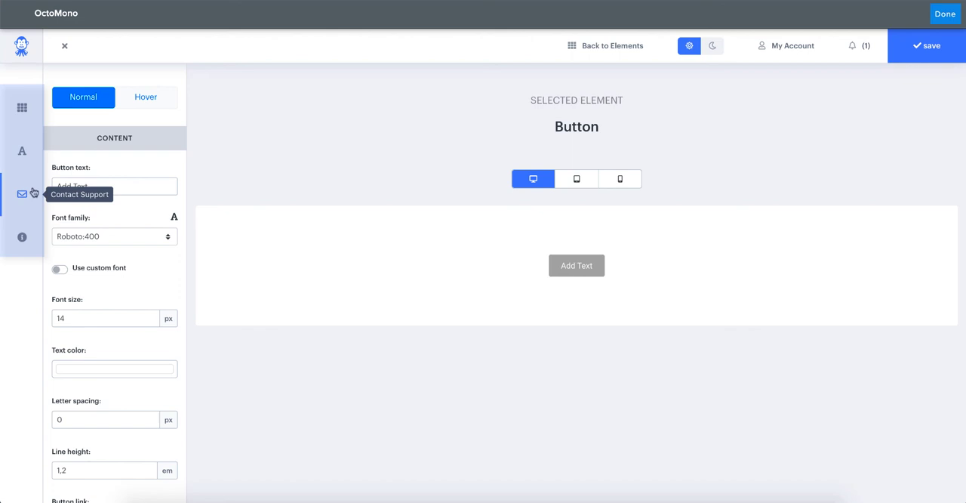
pyautogui.moveTo(22, 236)
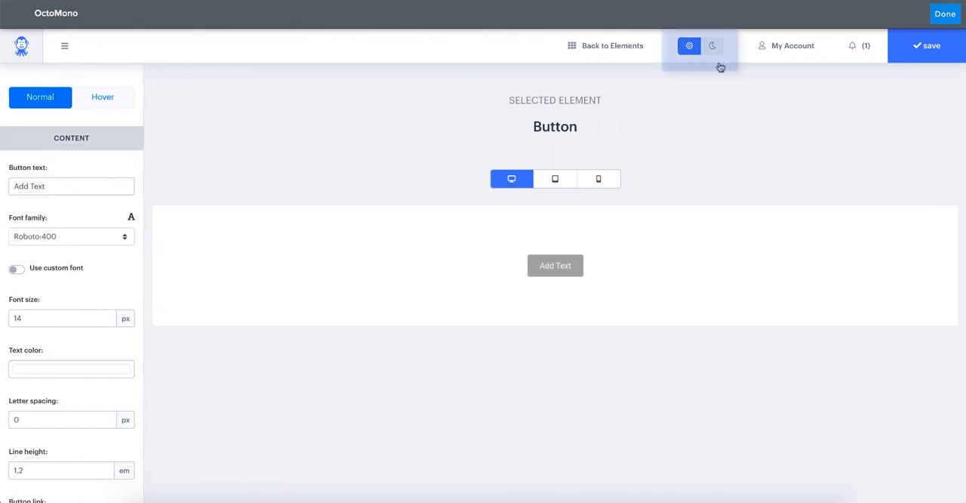
pyautogui.click(711, 46)
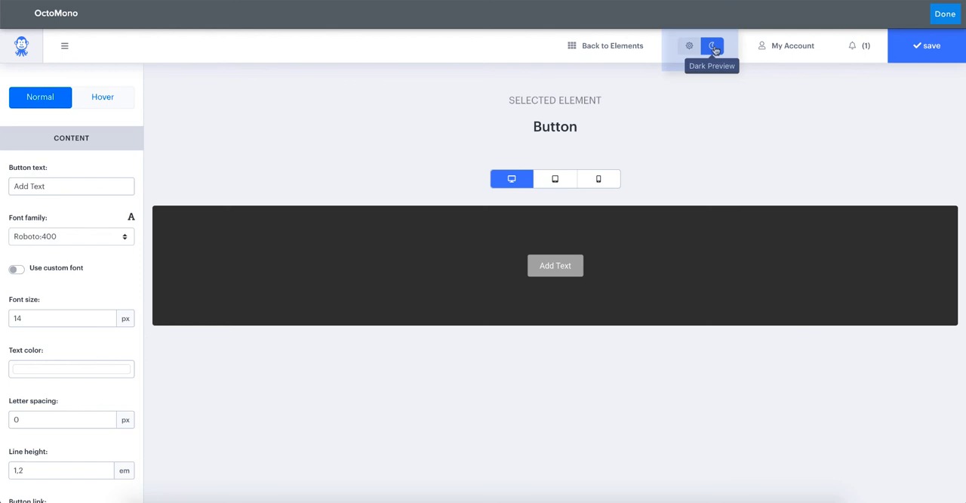
pyautogui.click(687, 45)
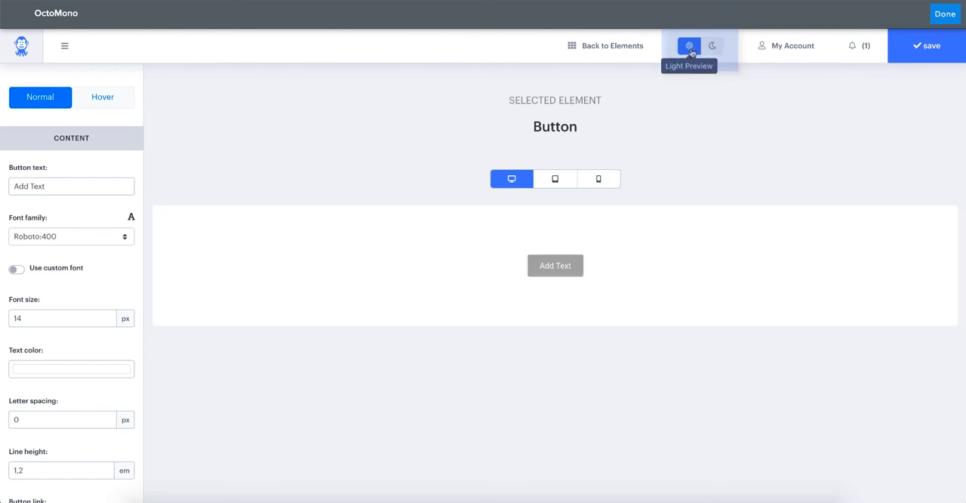
pyautogui.moveTo(781, 104)
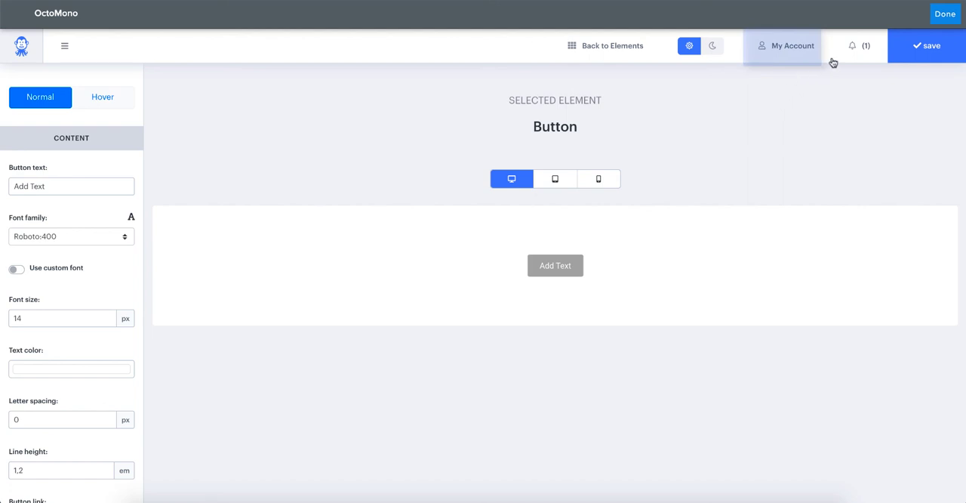
pyautogui.moveTo(844, 84)
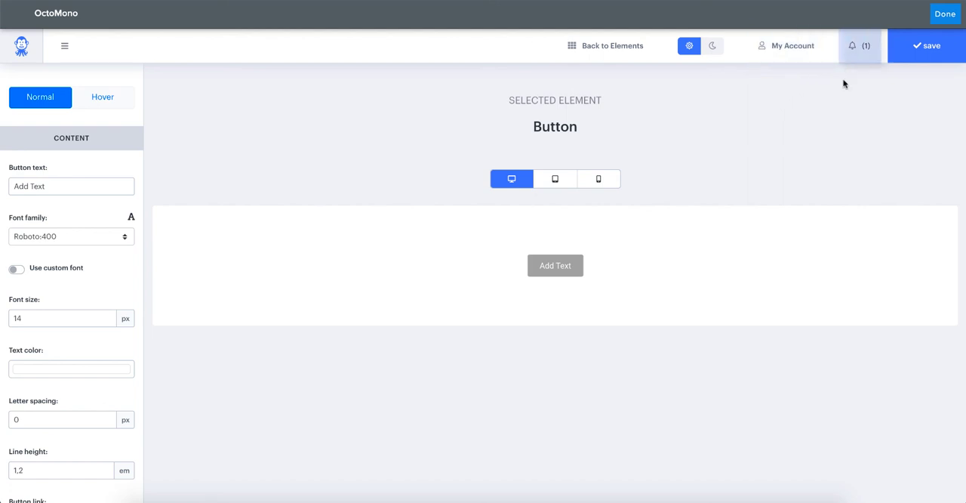
pyautogui.moveTo(925, 46)
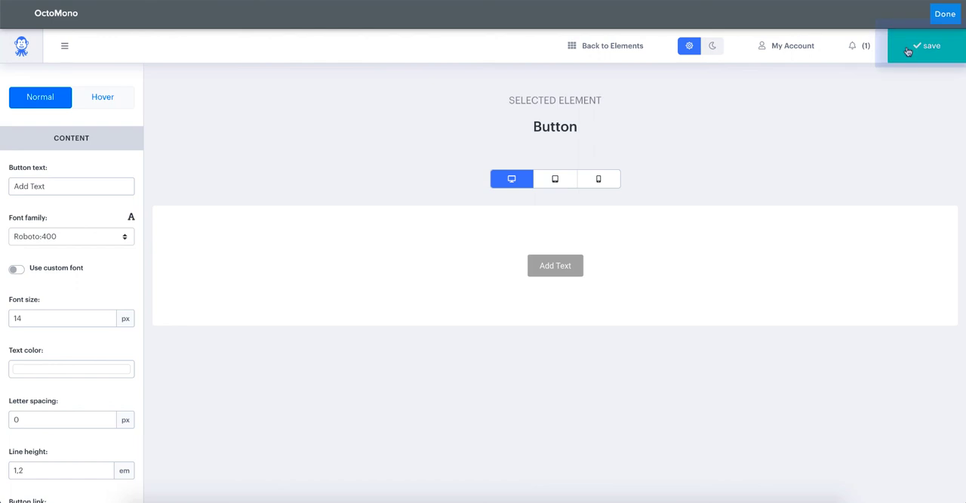
pyautogui.moveTo(823, 179)
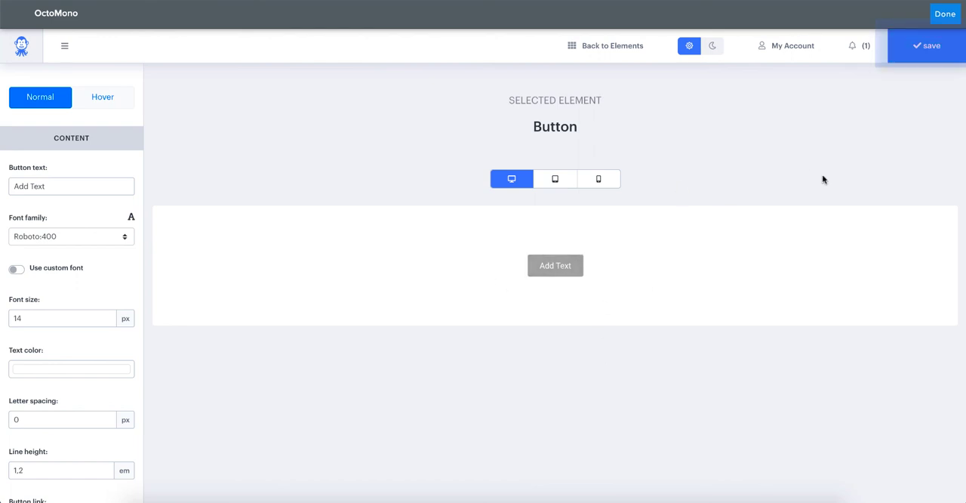